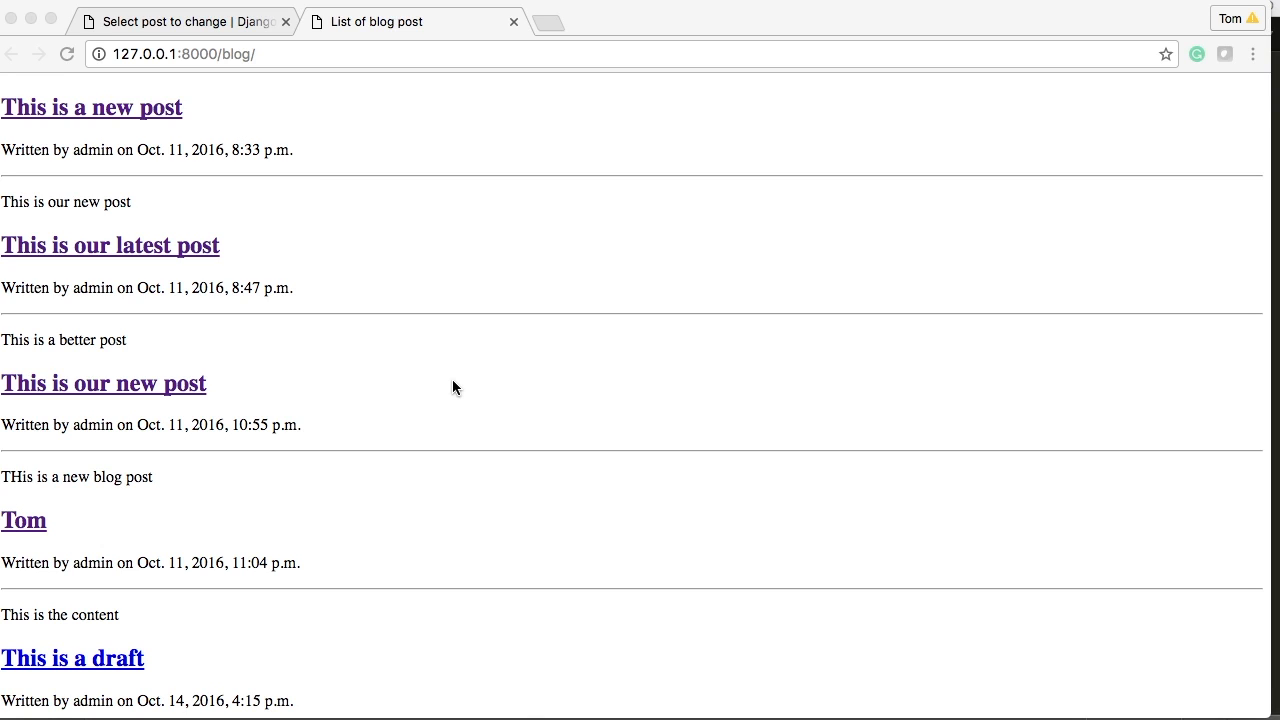
{"action": "mouse_move", "coordinate": [390, 108]}
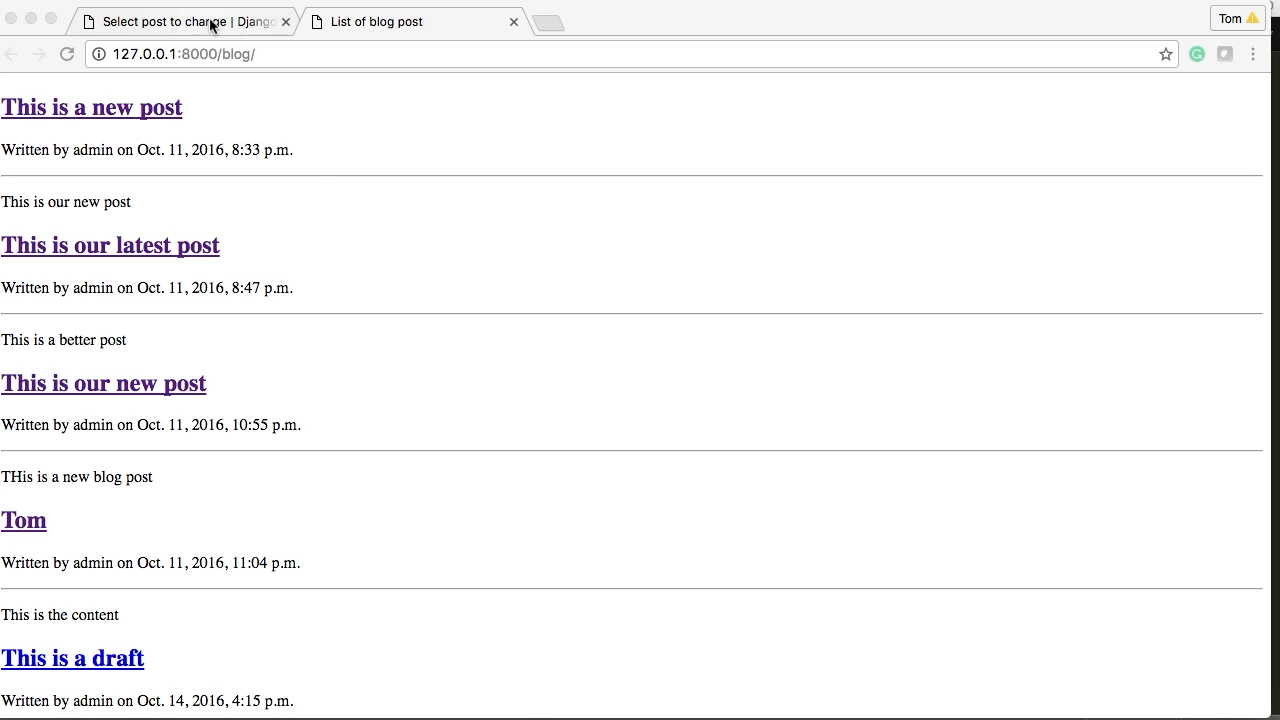
Step: Scroll down the blog page to see all listed posts, including the draft
{"action": "scroll", "scroll_direction": "down", "scroll_amount": 3}
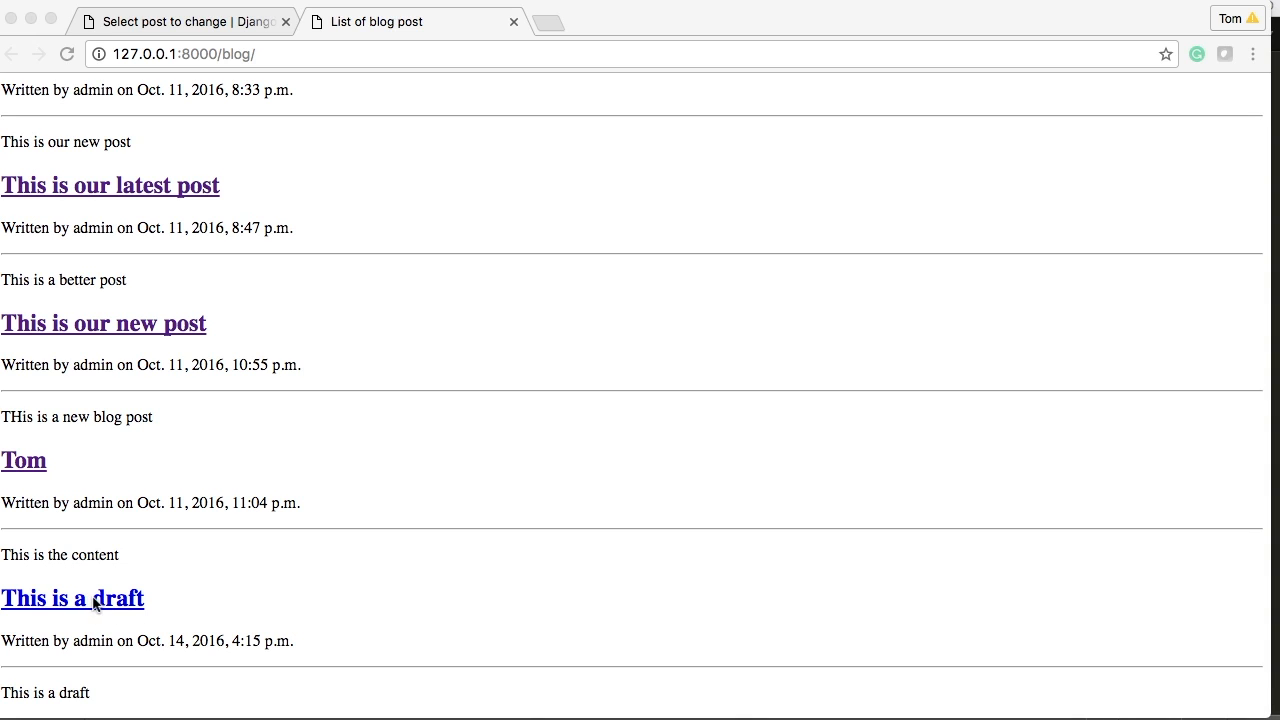
{"action": "mouse_move", "coordinate": [52, 468]}
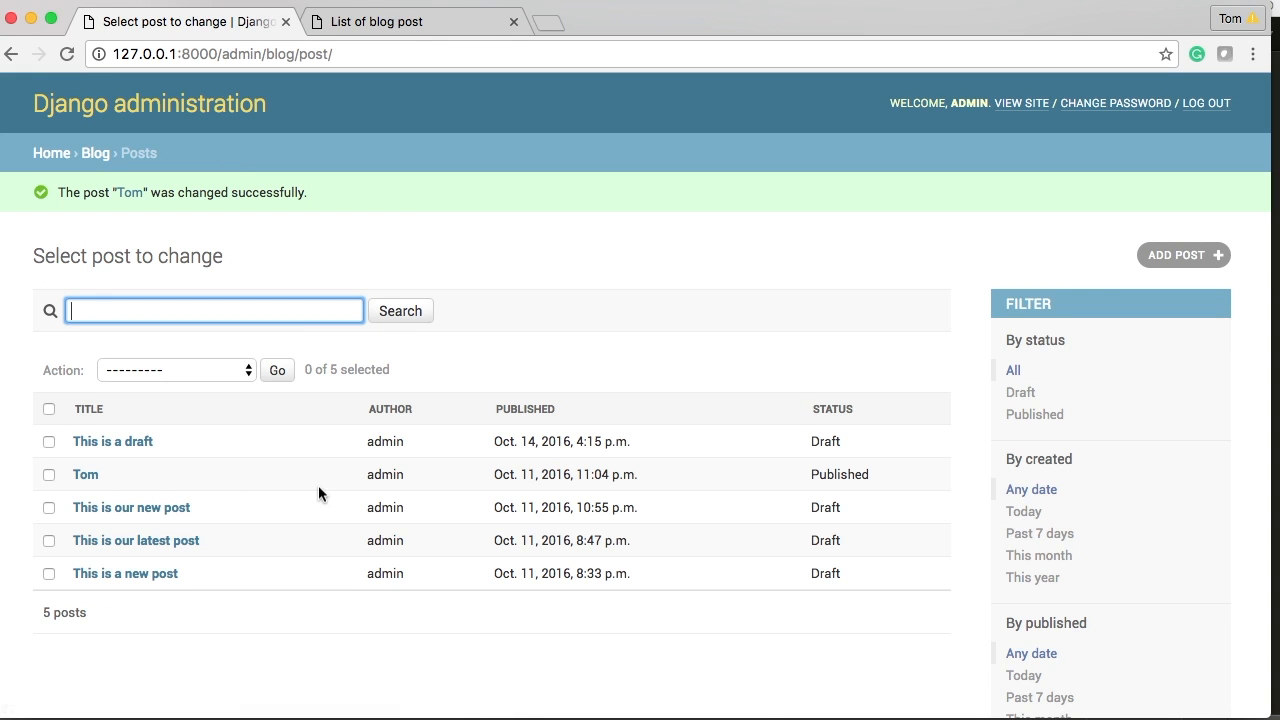
Step: Return to the public 'List of blog post' page after checking statuses in admin
{"action": "left_click", "coordinate": [410, 20]}
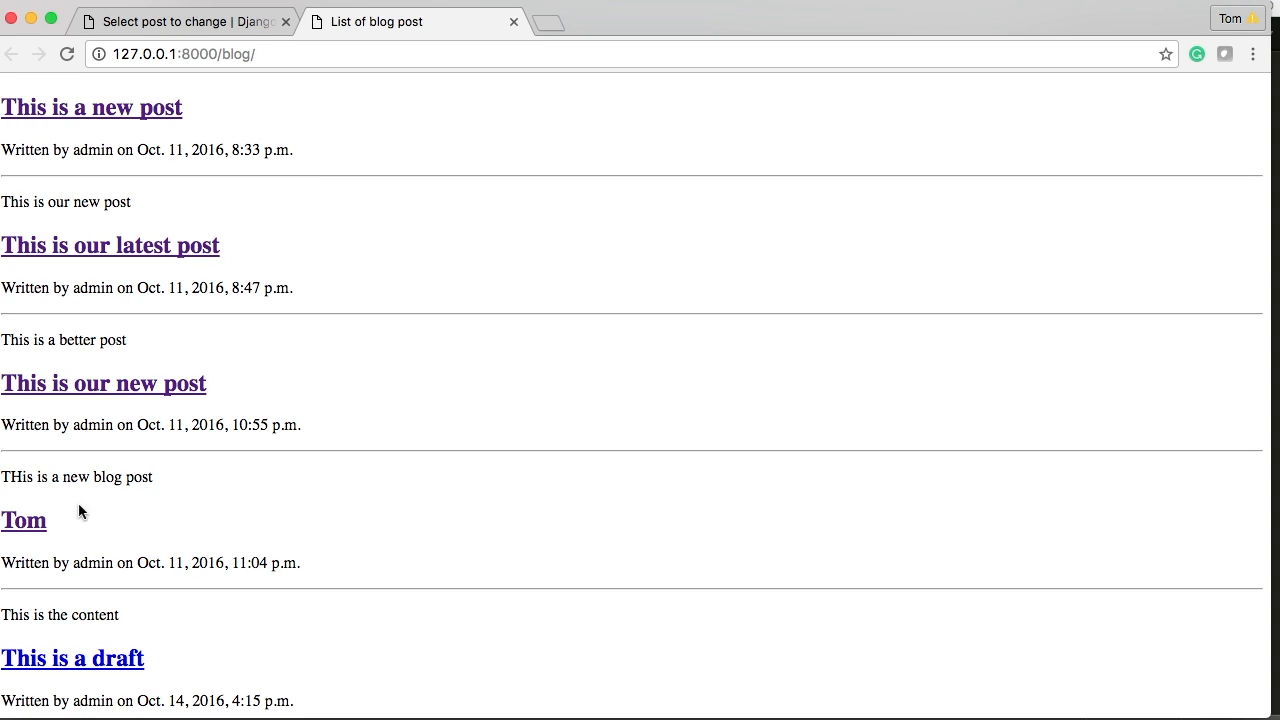
{"action": "mouse_move", "coordinate": [204, 456]}
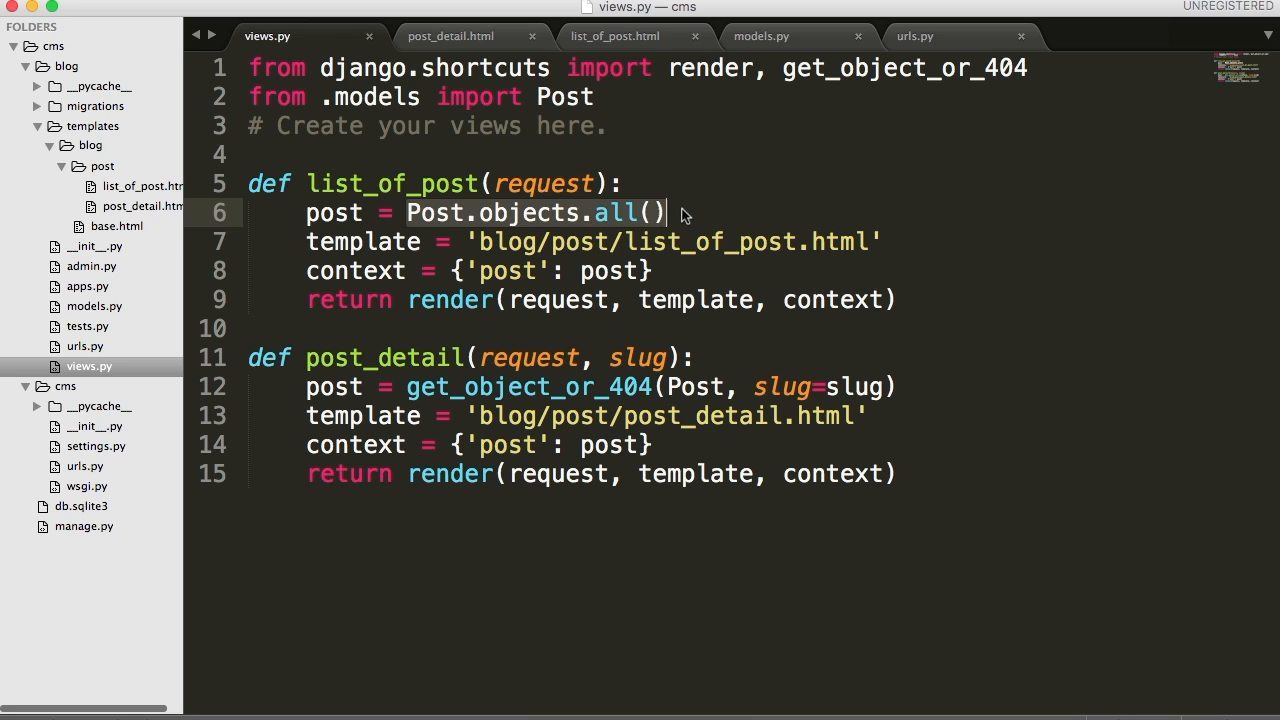
Step: Replace Post.objects.all() with filter() in list_of_post, then check models.py for fields
{"action": "double_click", "coordinate": [616, 212]}
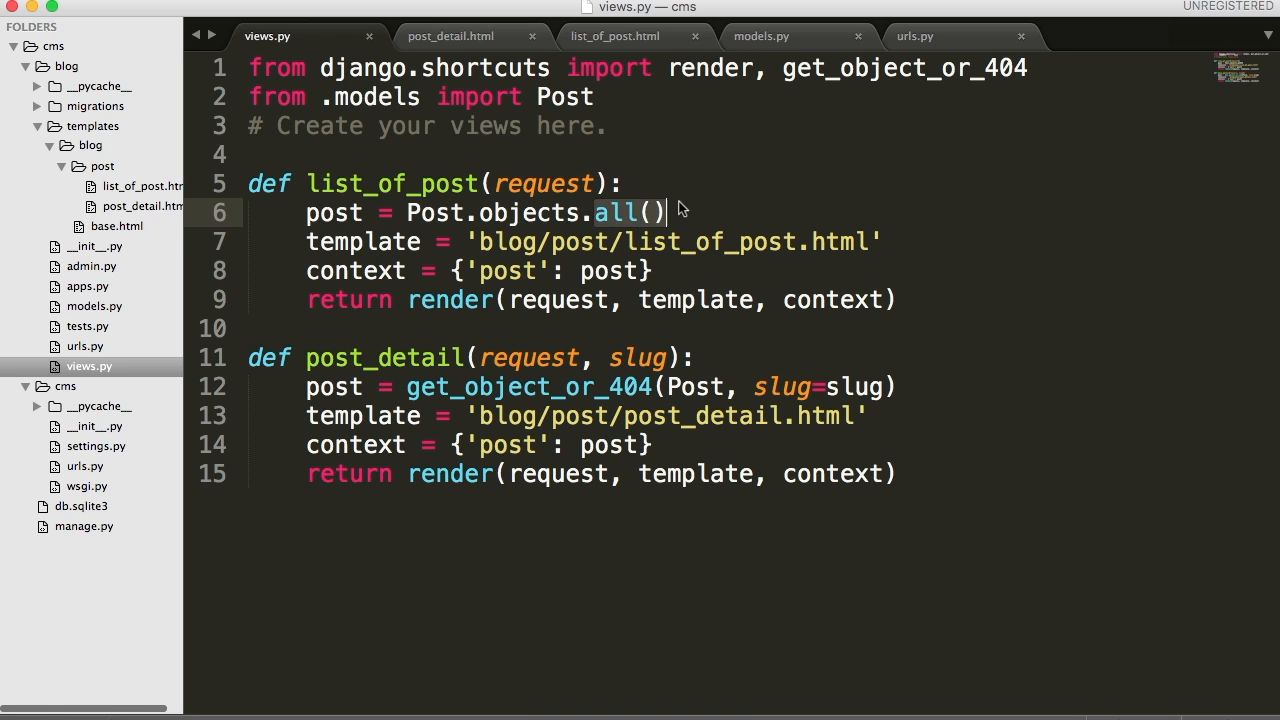
{"action": "type", "text": "filt"}
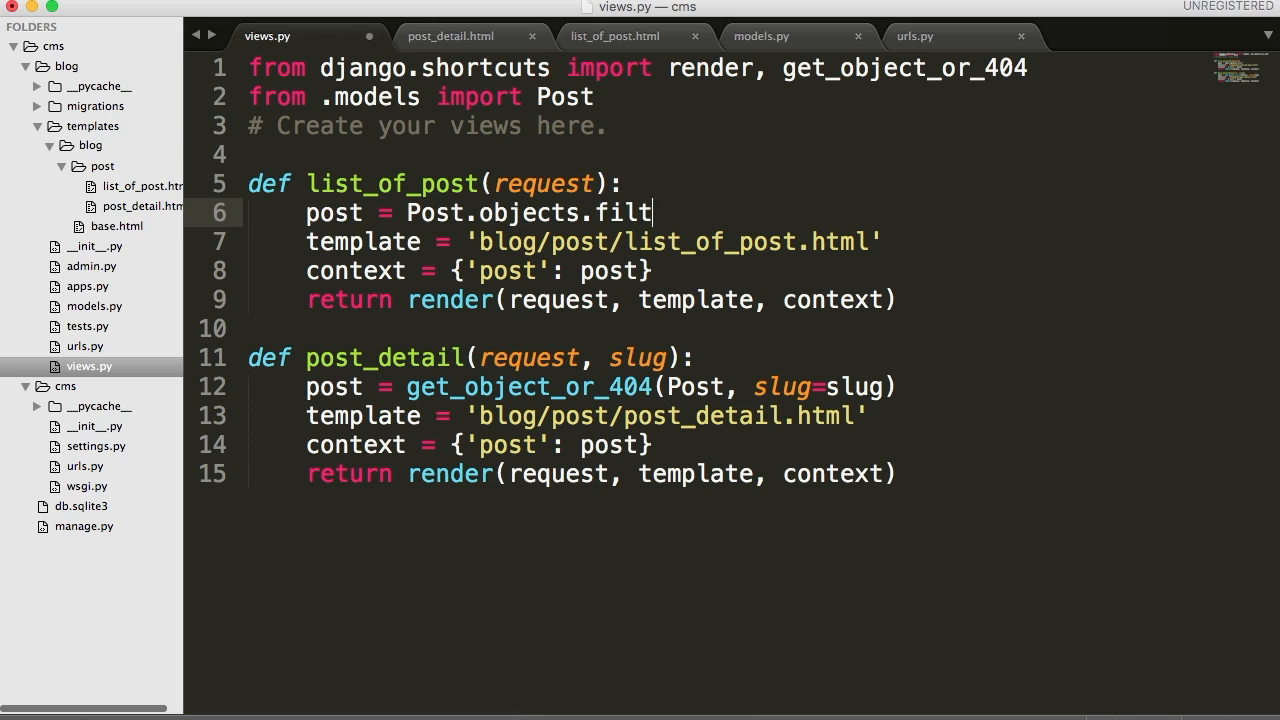
{"action": "type", "text": "er()"}
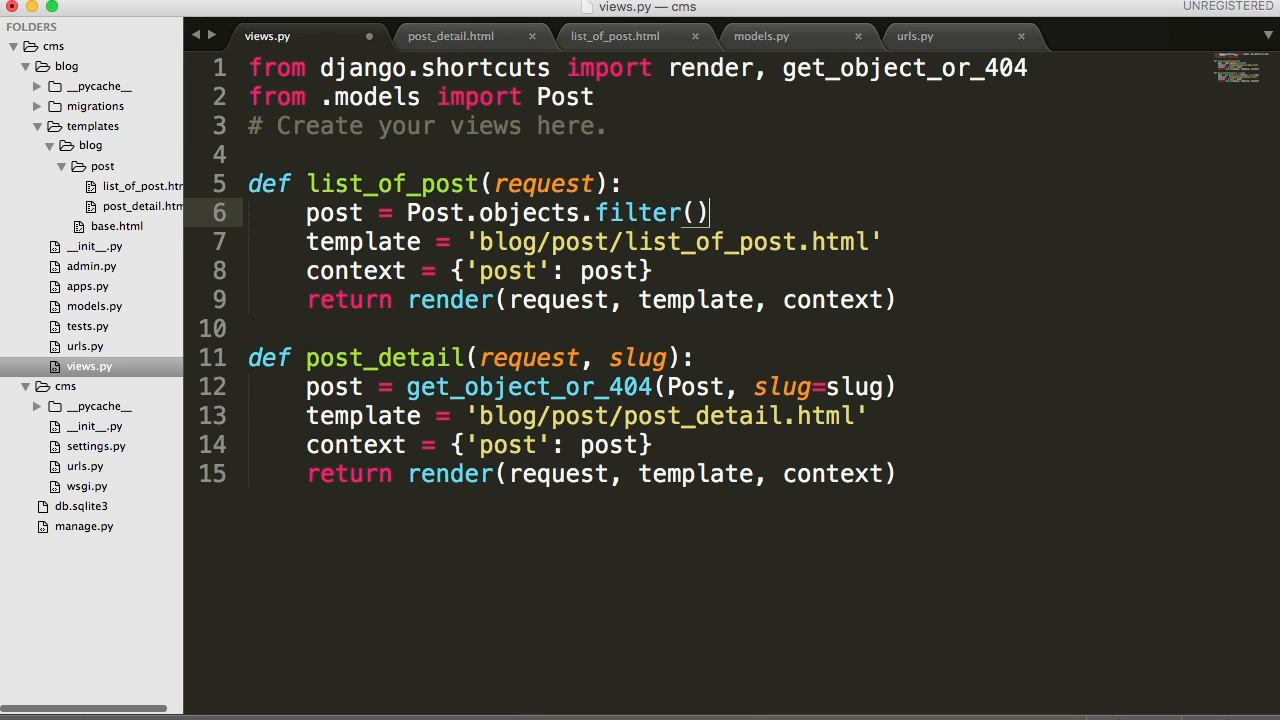
{"action": "left_click", "coordinate": [696, 212]}
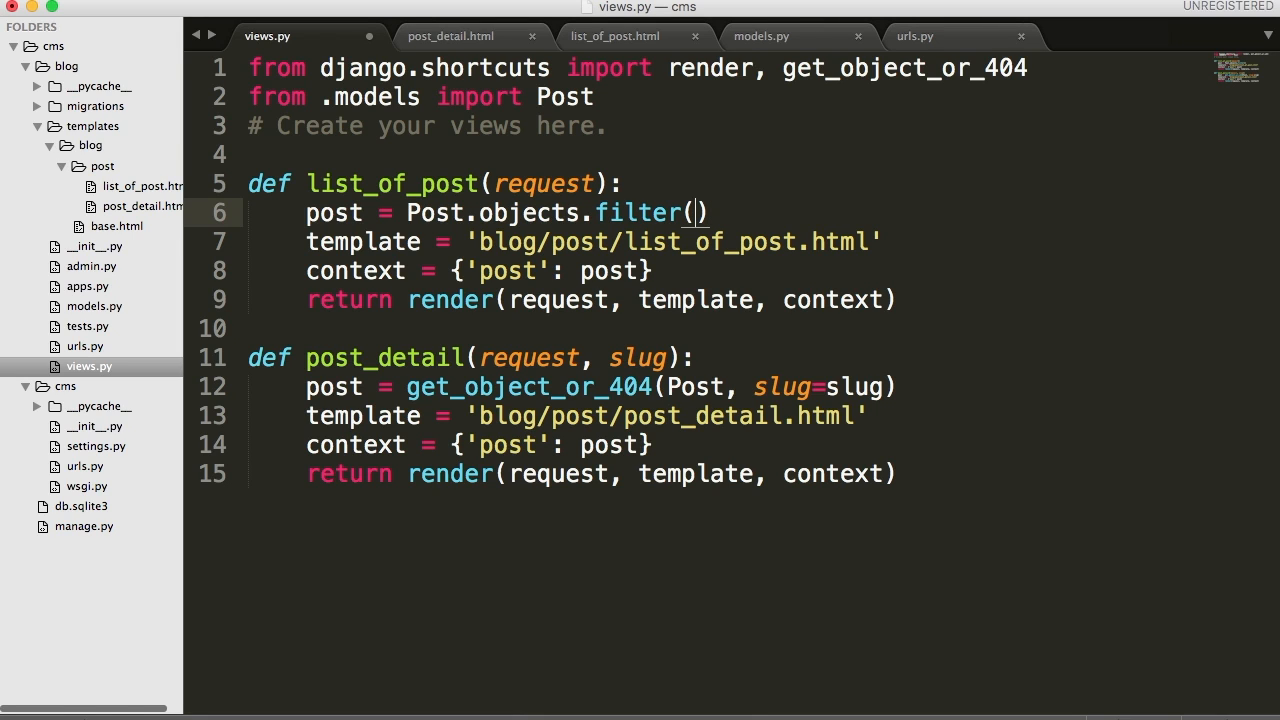
{"action": "left_click", "coordinate": [760, 36]}
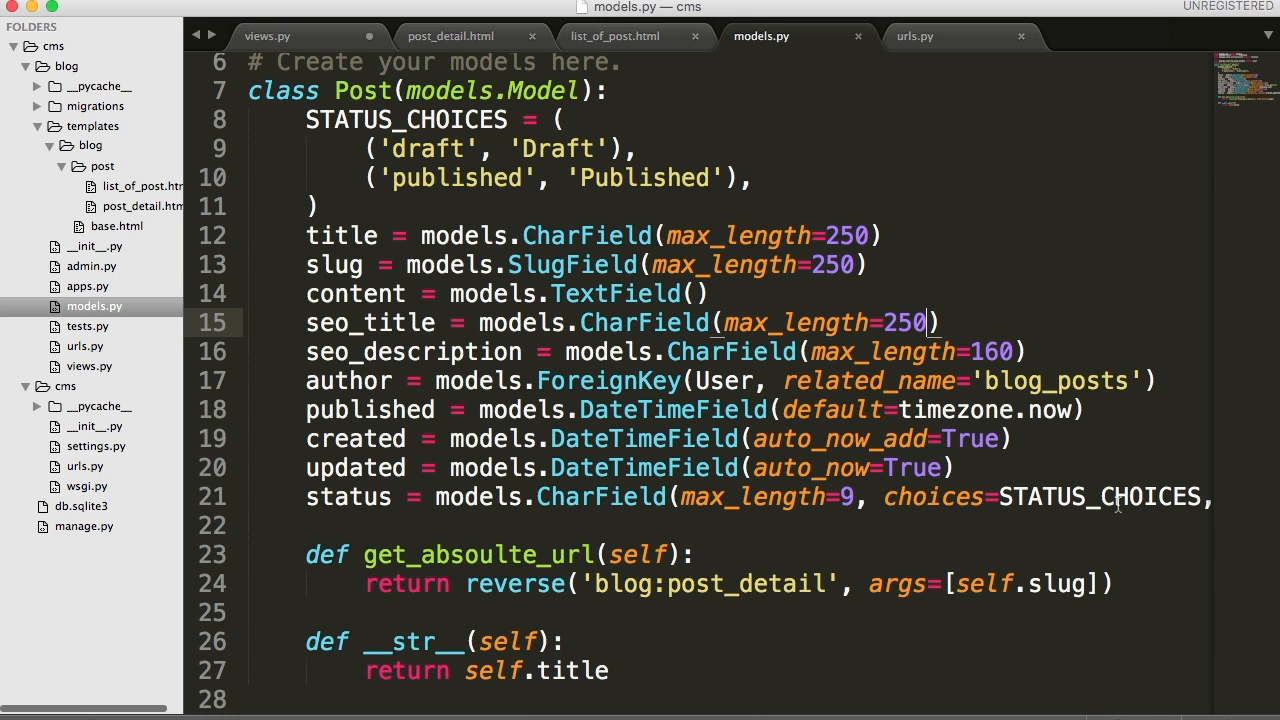
{"action": "mouse_move", "coordinate": [664, 206]}
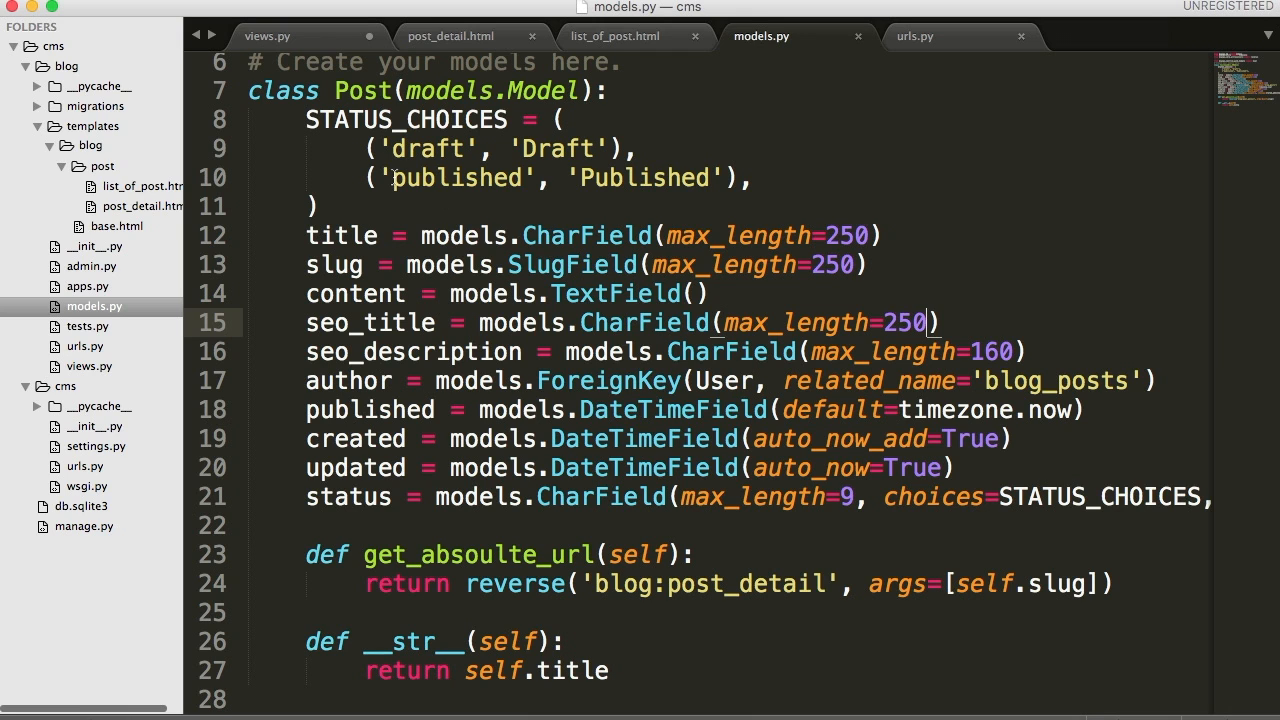
Step: Note the 'published' value in STATUS_CHOICES and return to views.py
{"action": "double_click", "coordinate": [456, 176]}
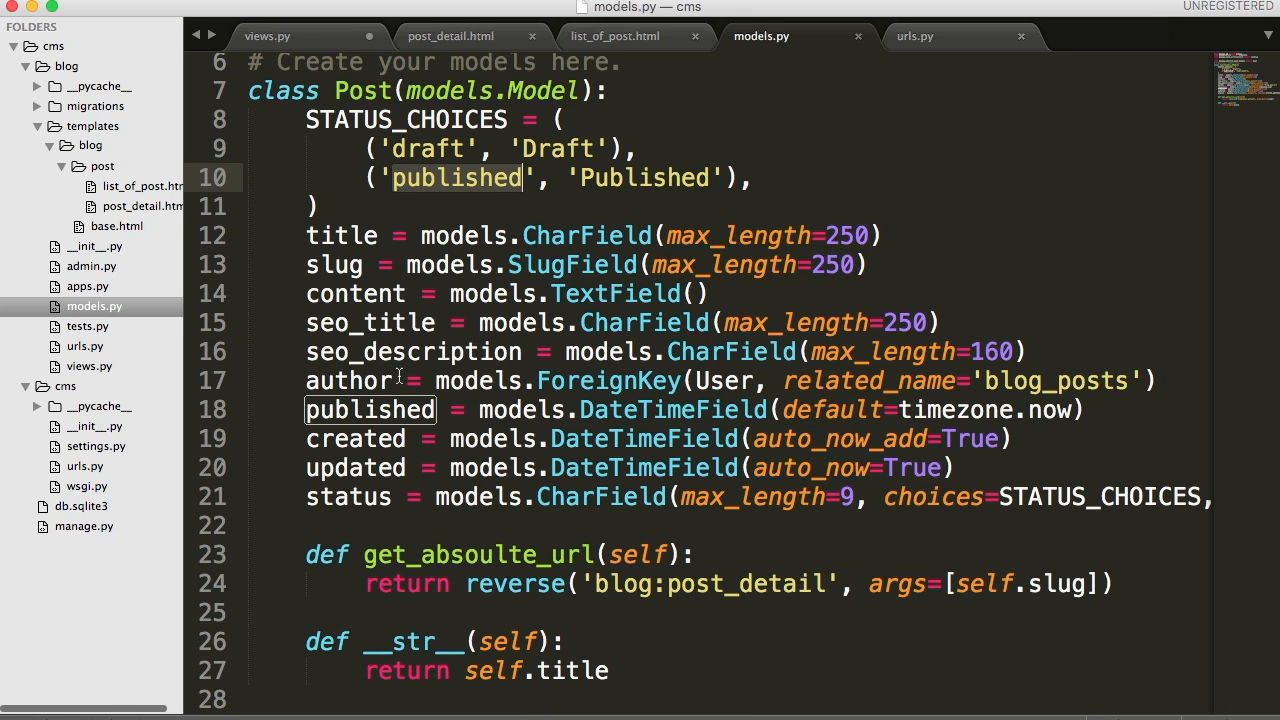
{"action": "mouse_move", "coordinate": [432, 182]}
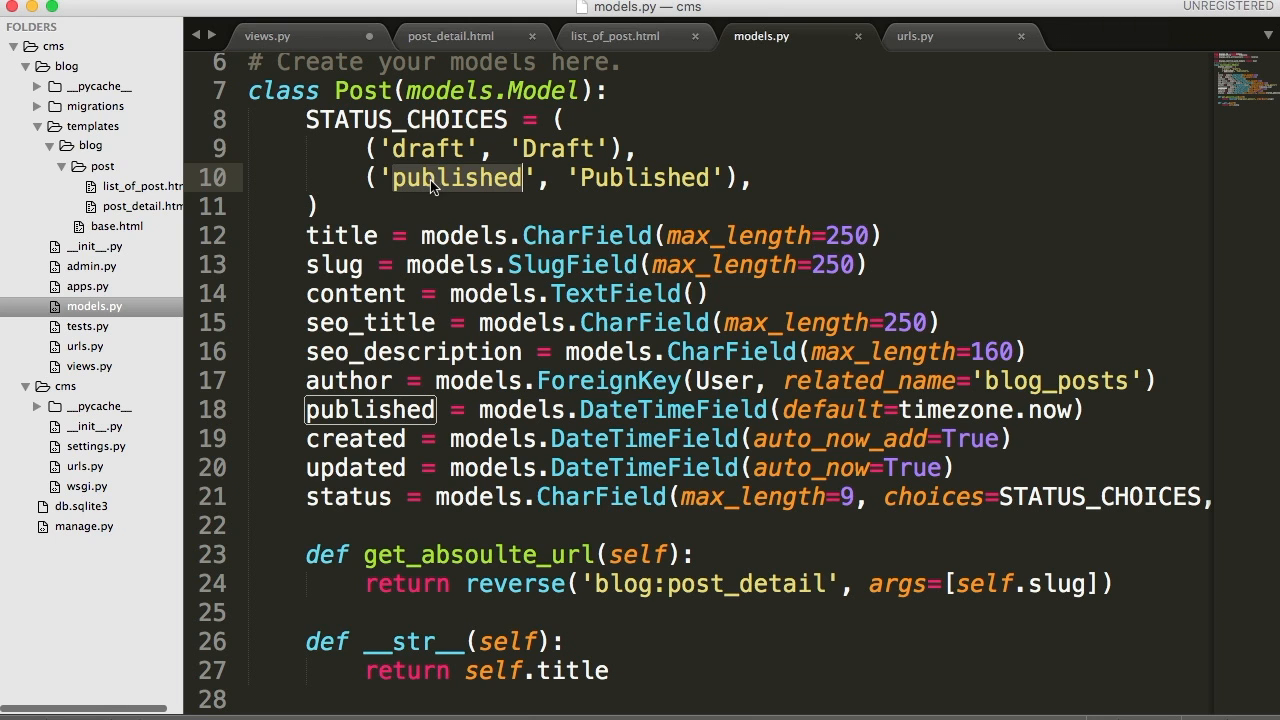
{"action": "left_click", "coordinate": [268, 36]}
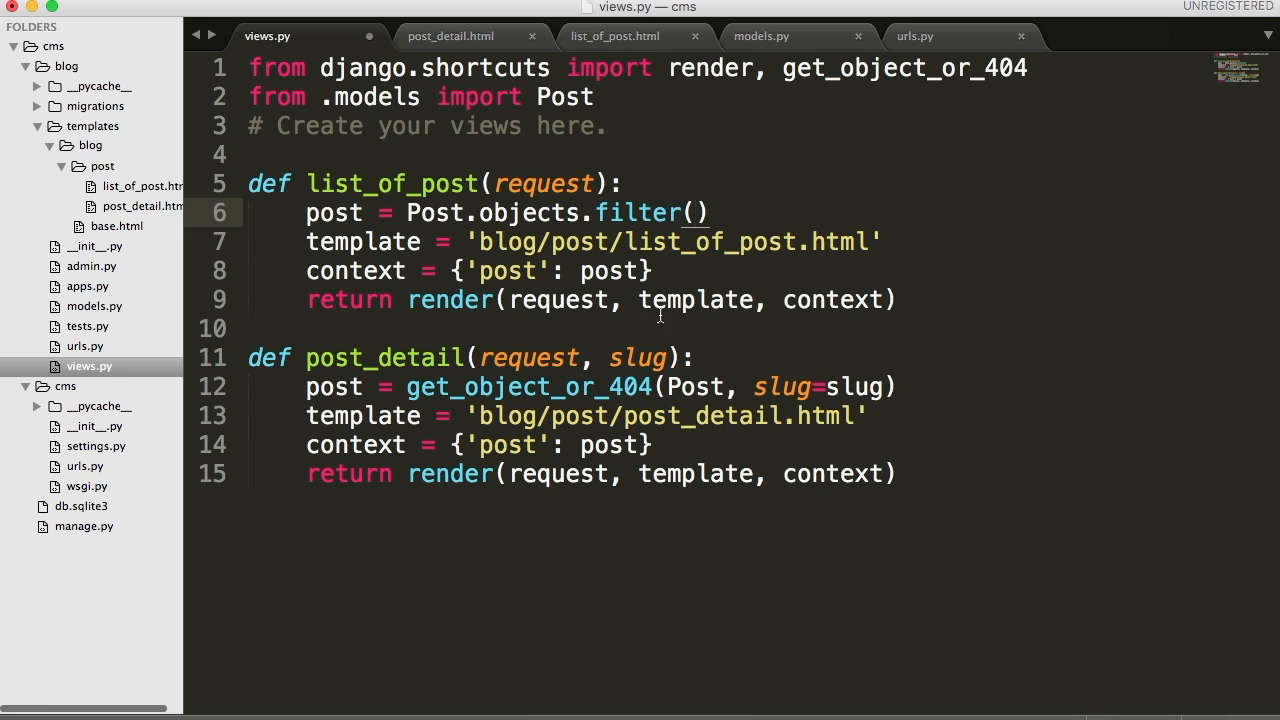
Step: Add status='published' as the filter() argument in list_of_post
{"action": "type", "text": "st"}
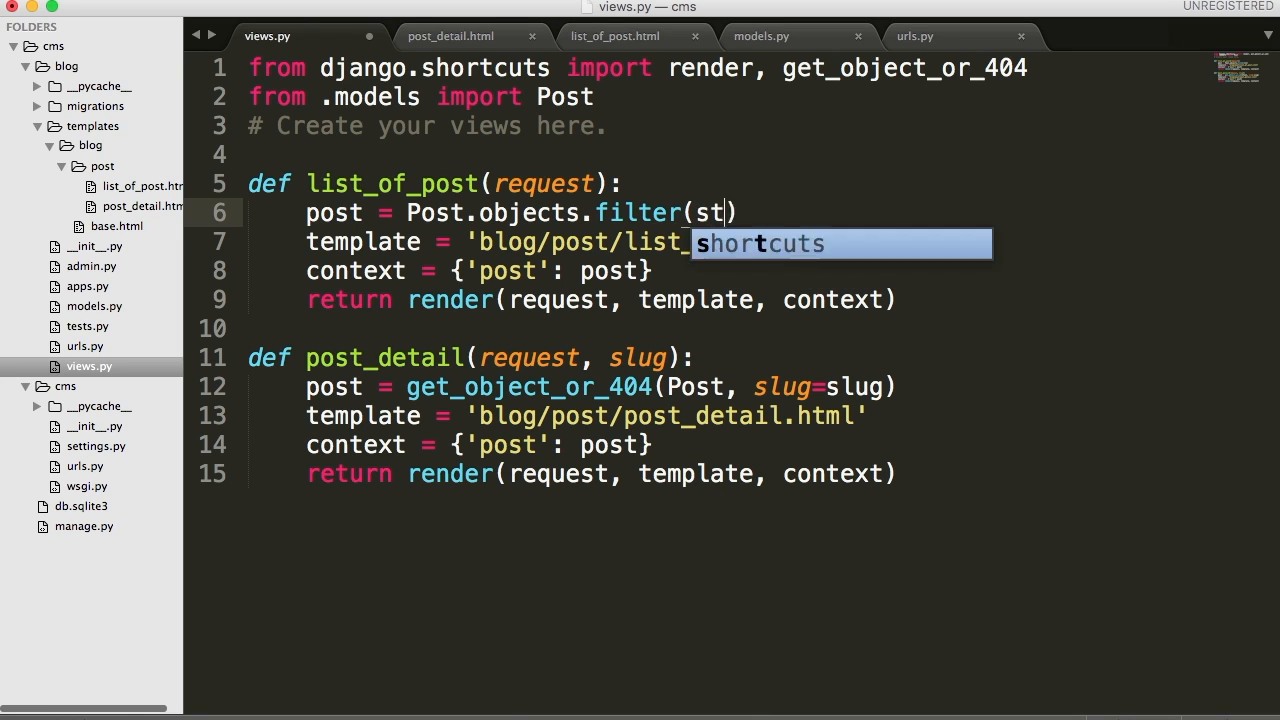
{"action": "type", "text": "atus="}
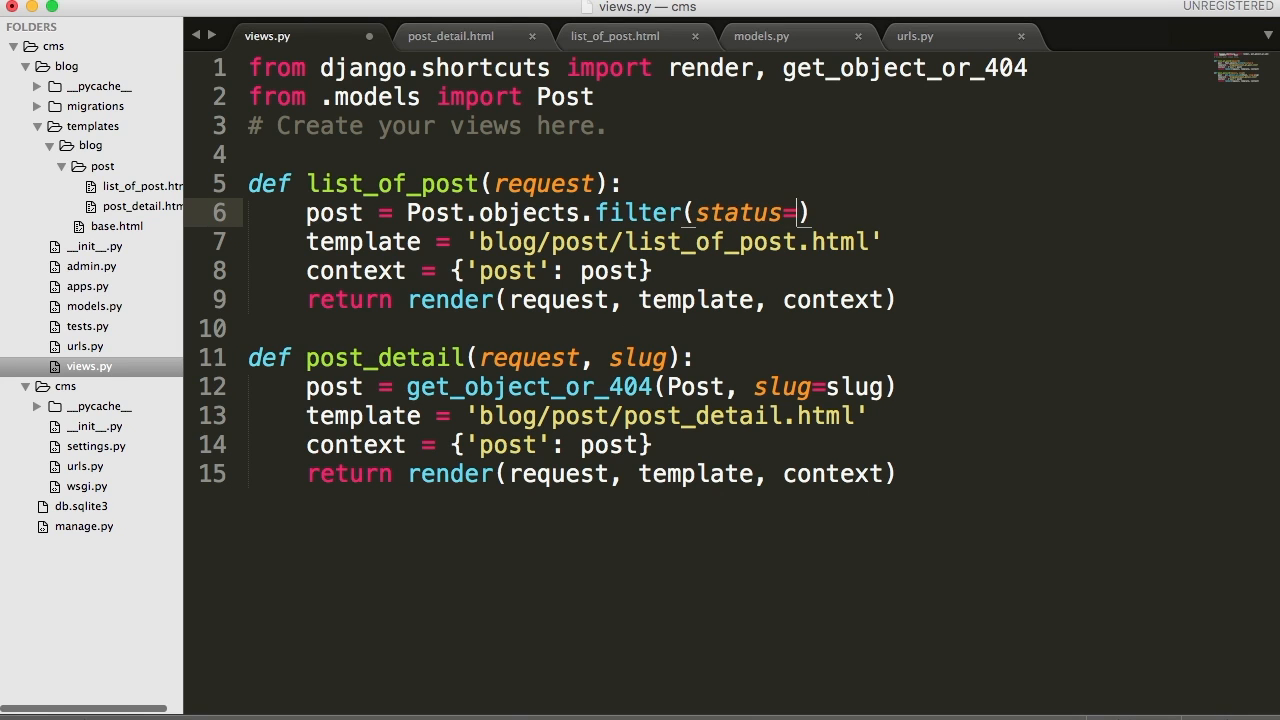
{"action": "type", "text": "'pu"}
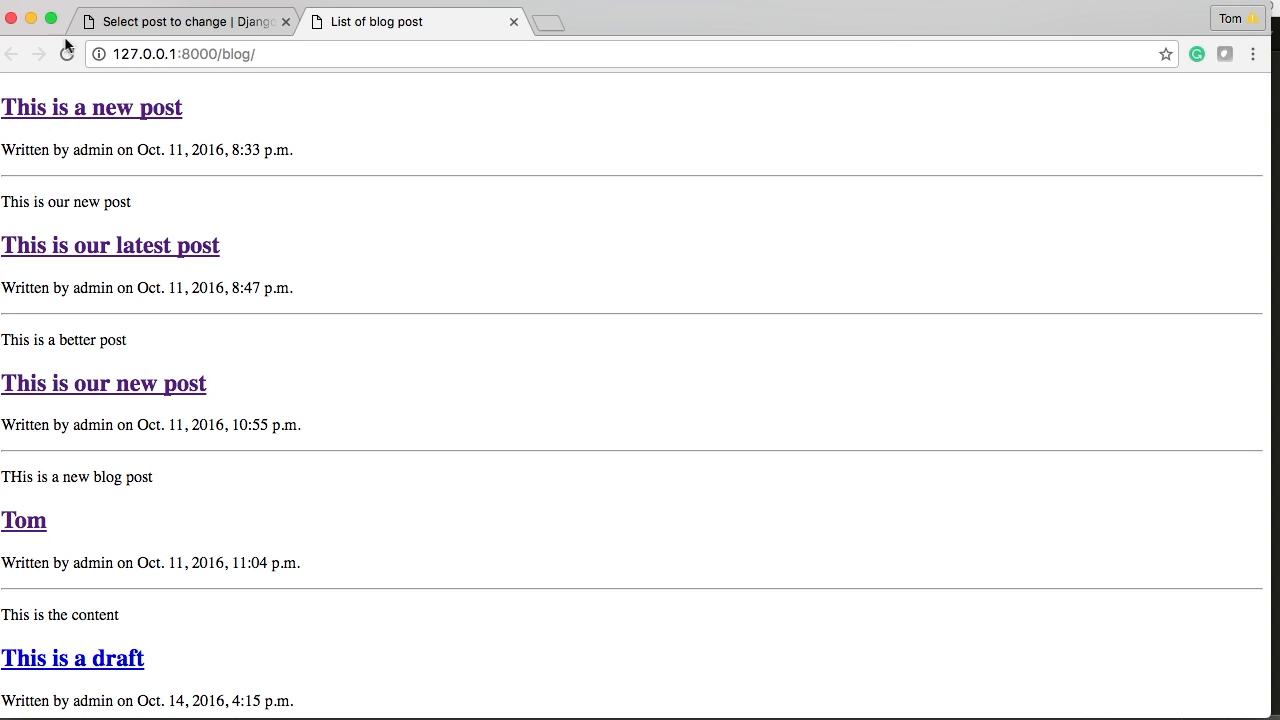
{"action": "mouse_move", "coordinate": [208, 616]}
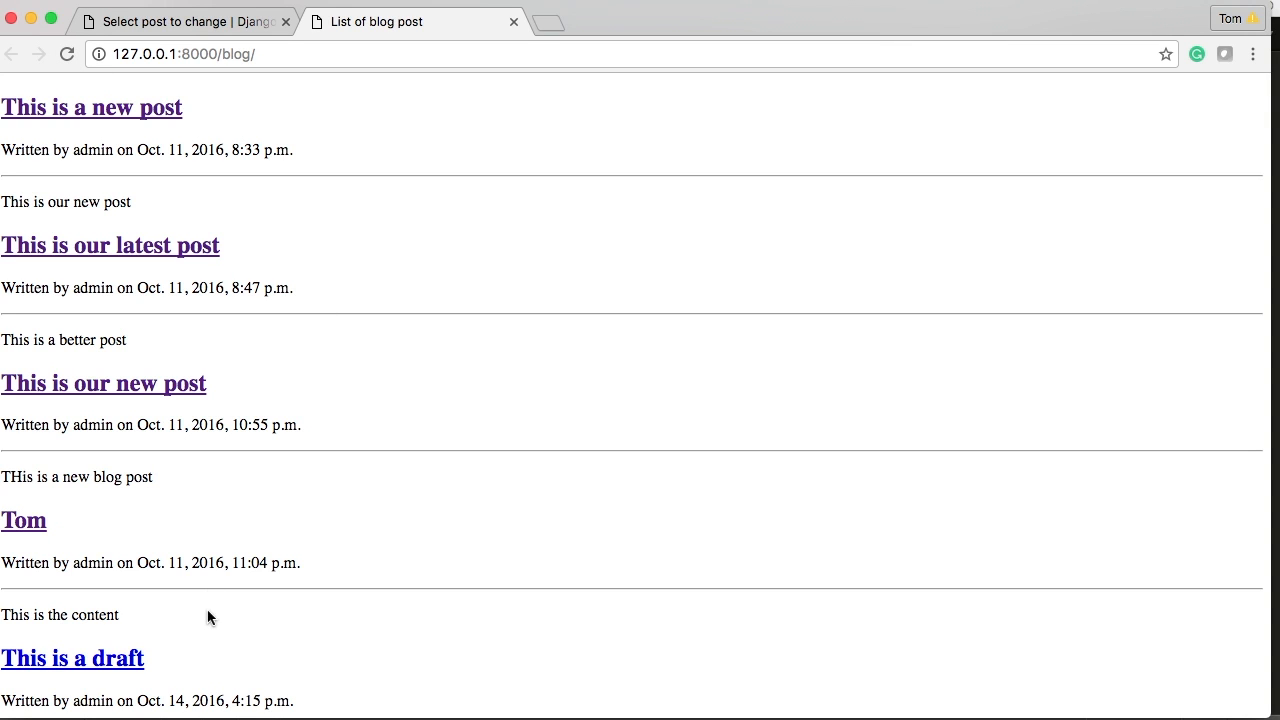
{"action": "mouse_move", "coordinate": [218, 252]}
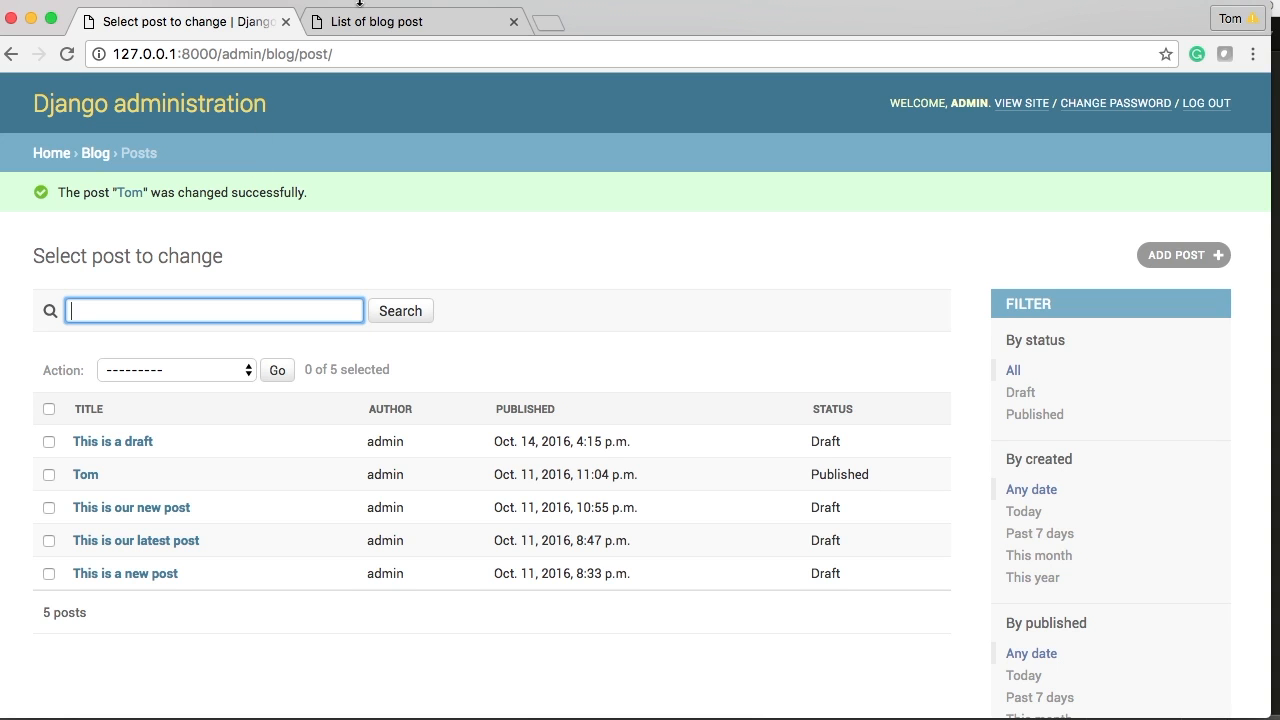
Step: Return to the blog list page to compare its posts with the admin statuses
{"action": "left_click", "coordinate": [410, 20]}
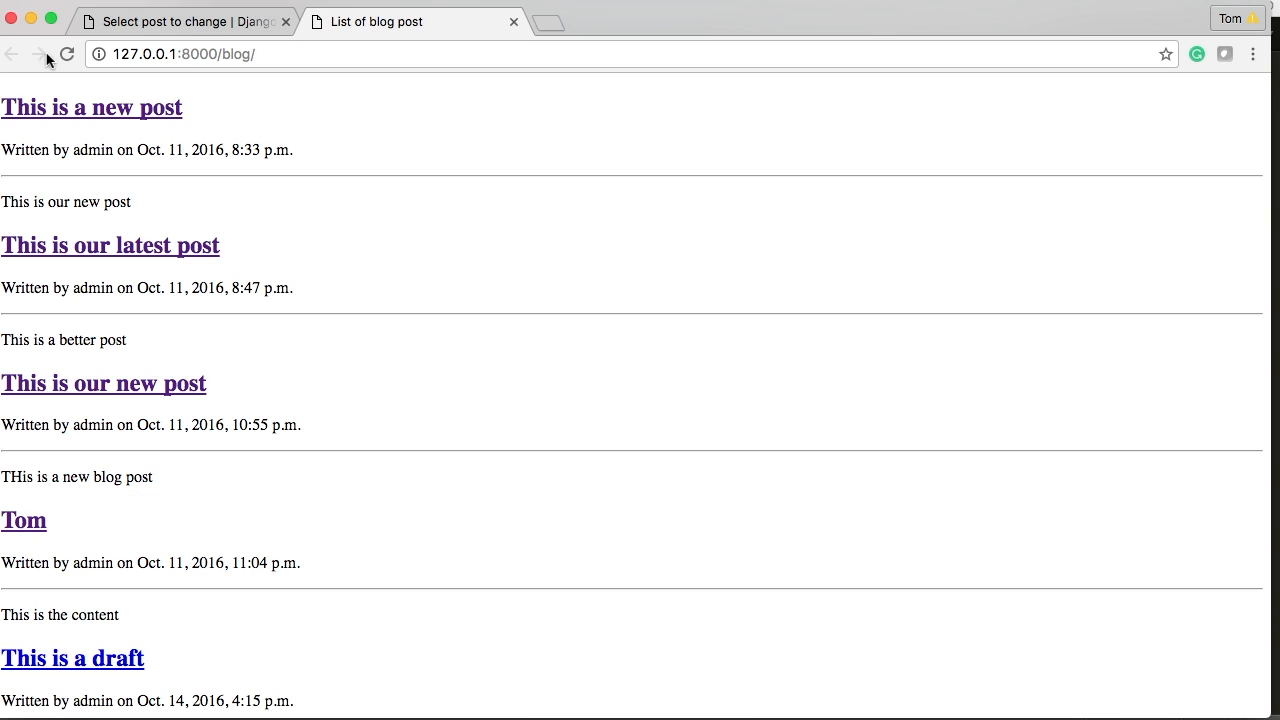